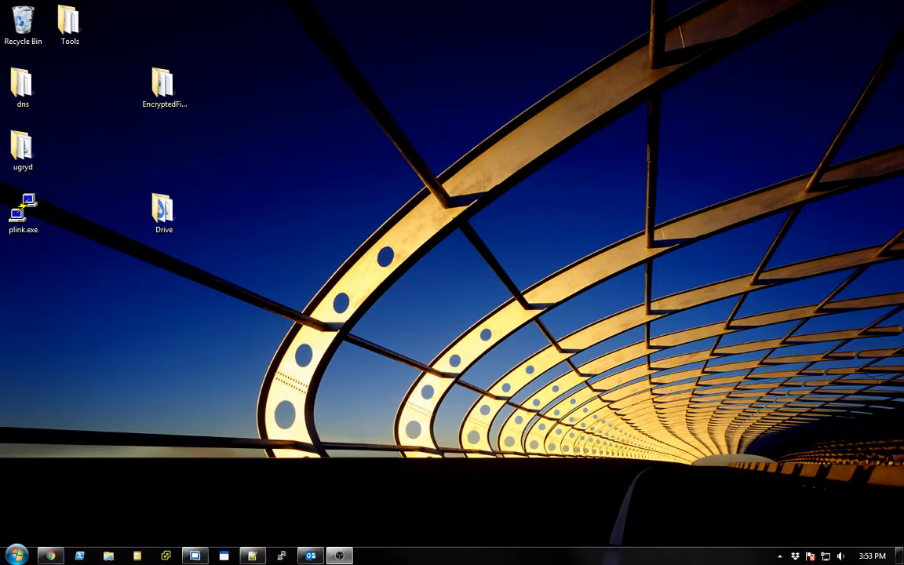
mouse_move(383, 170)
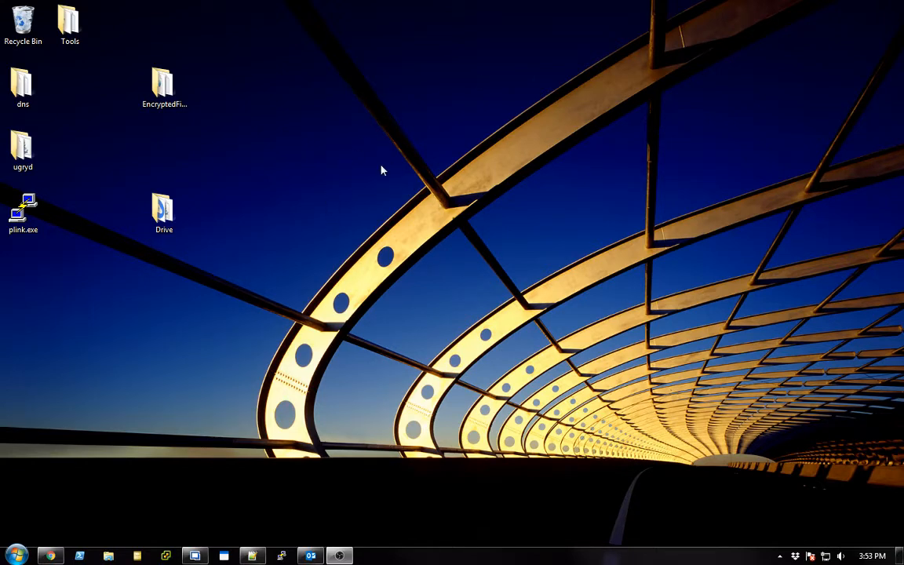
mouse_move(393, 181)
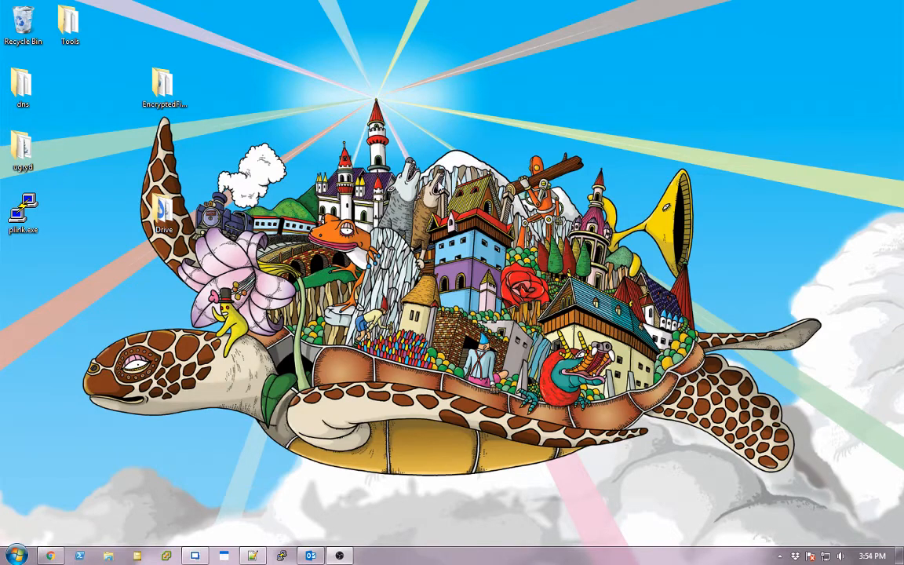
- Drag the Drive desktop folder up beside the EncryptedFiles folder icon
left_click_drag(164, 212, 212, 87)
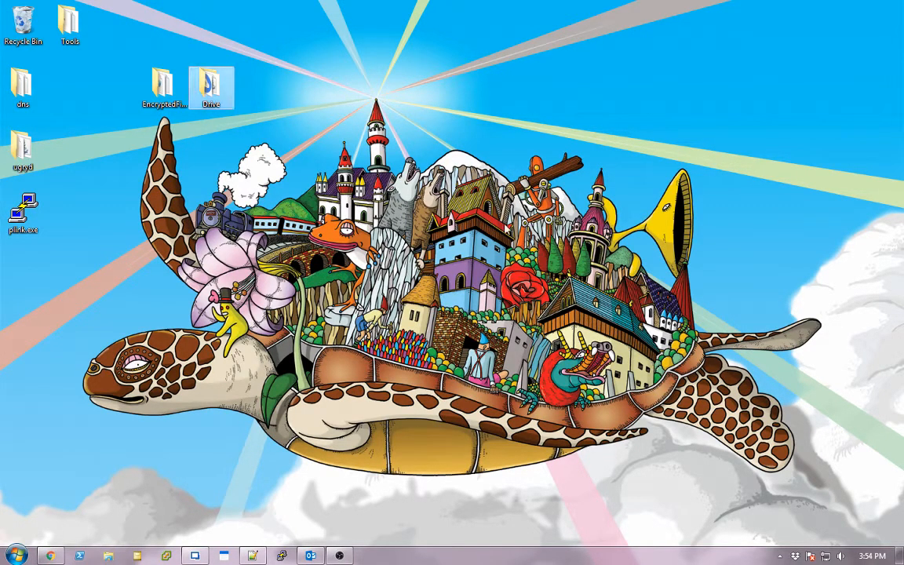
mouse_move(250, 142)
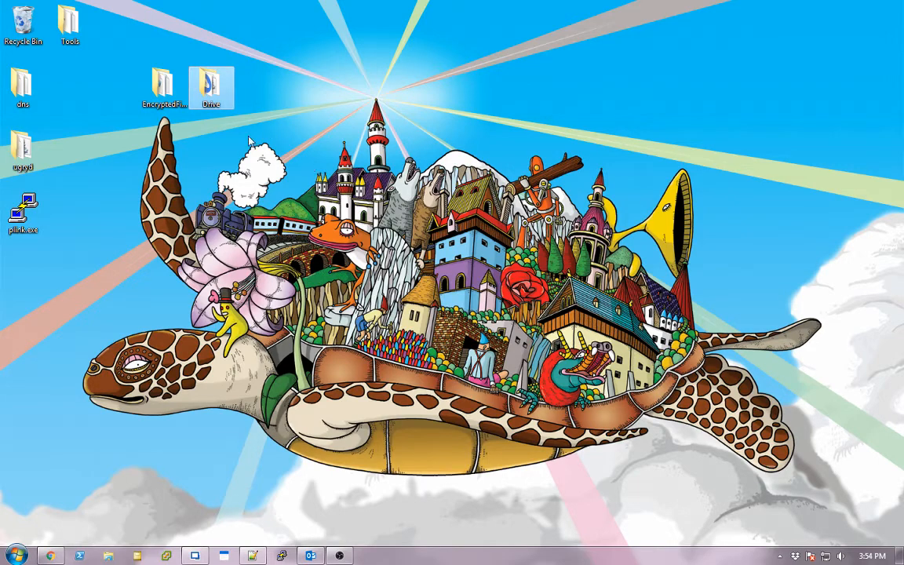
- Look inside the Drive folder, select all items and pick out googledrivesync.exe, then close it
double_click(210, 85)
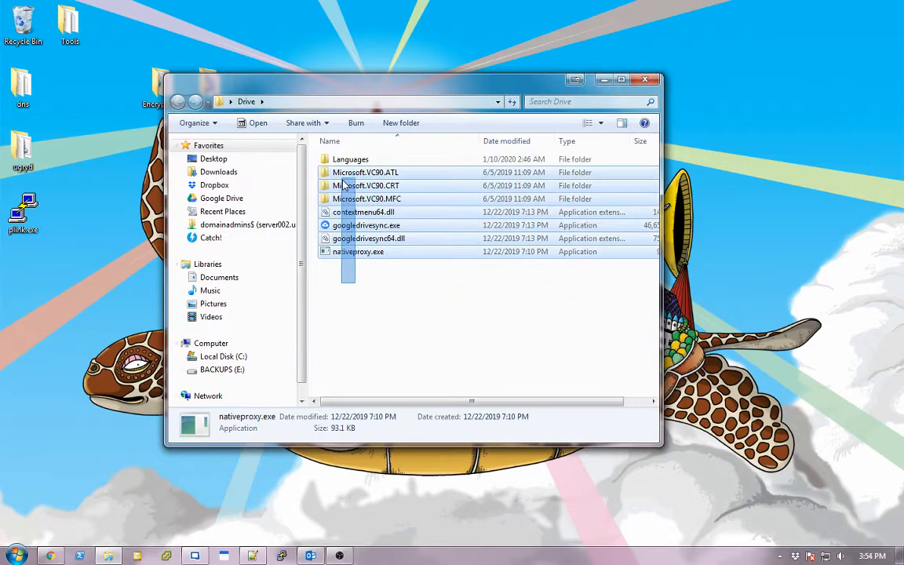
key("ctrl+a")
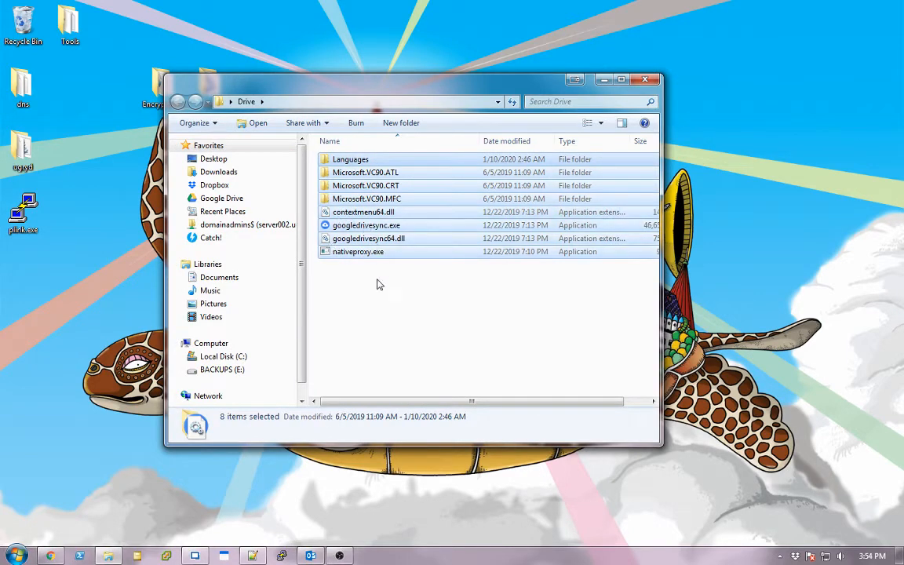
left_click(367, 226)
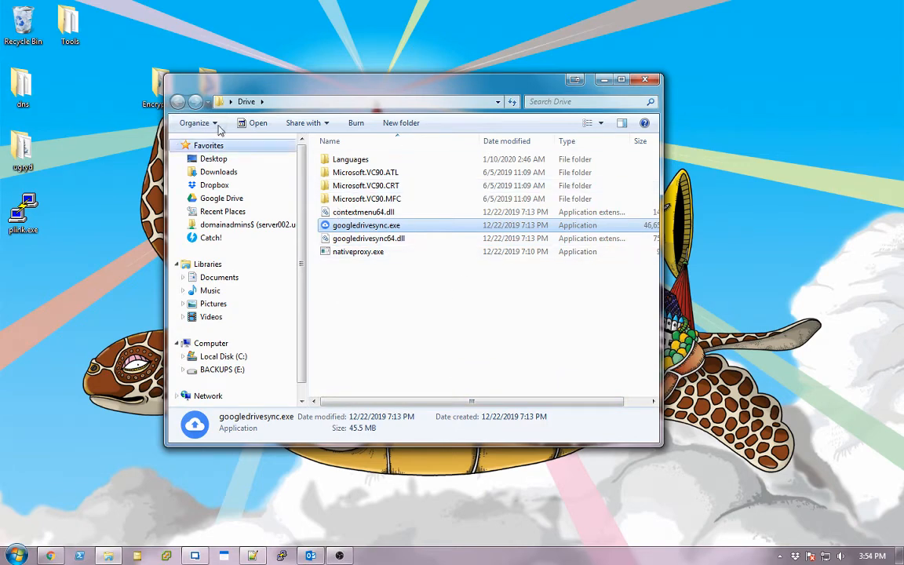
mouse_move(339, 201)
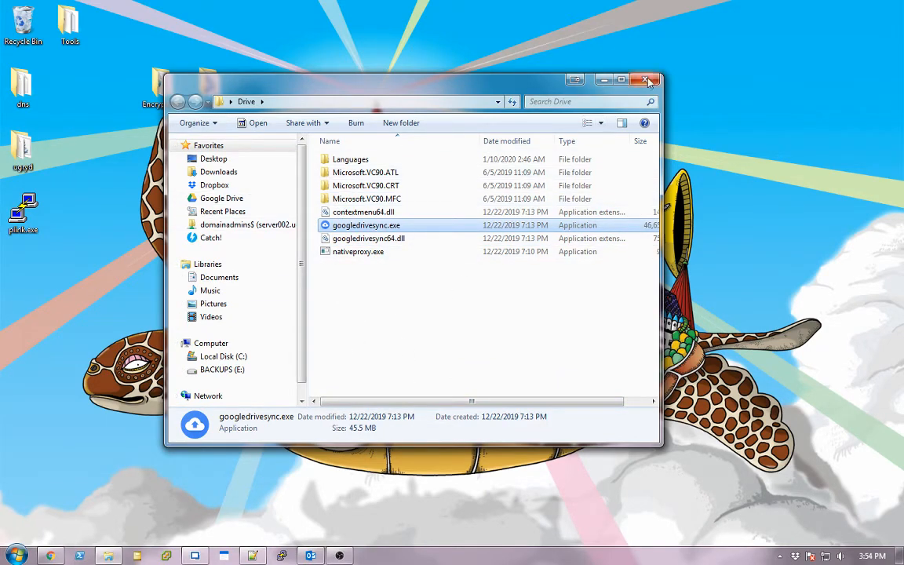
left_click(648, 80)
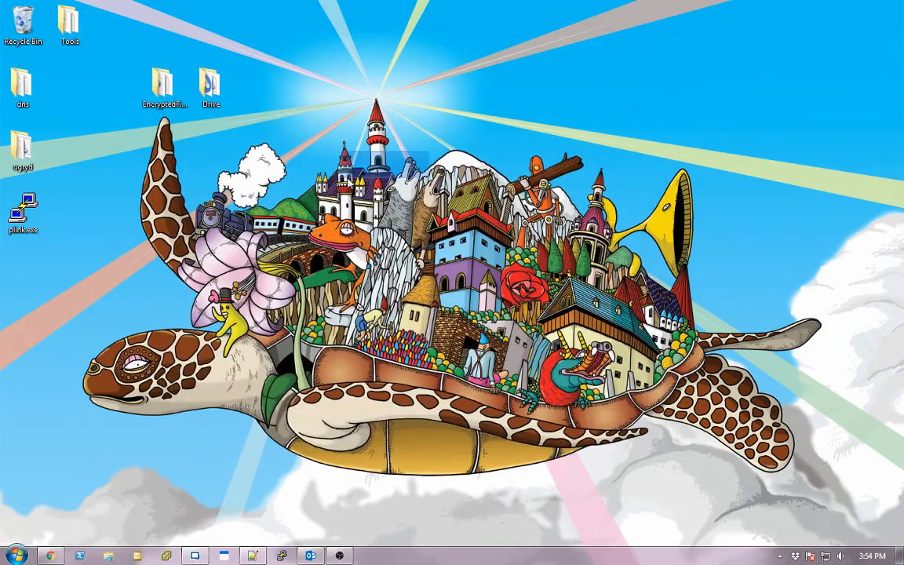
mouse_move(165, 87)
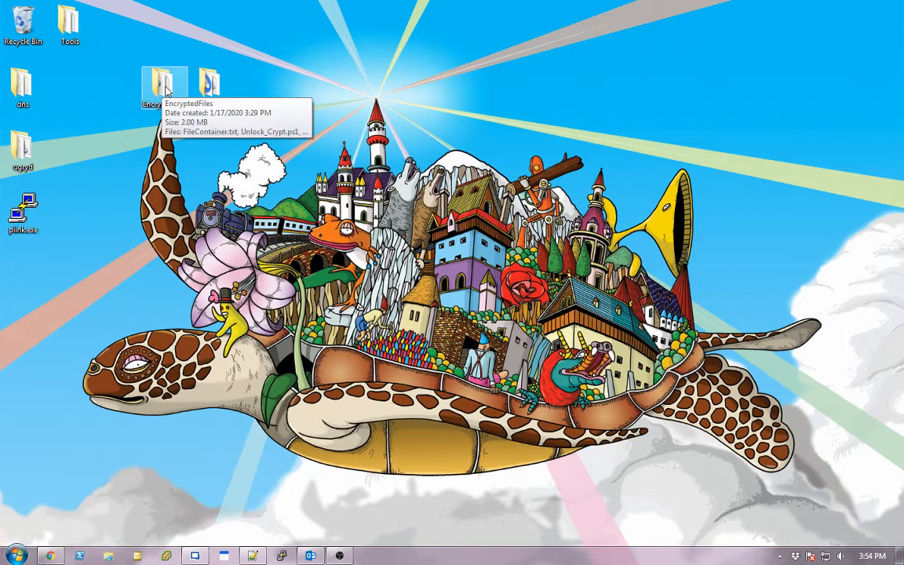
- Enter the EncryptedFiles folder holding FileContainer.txt and the two crypt scripts
double_click(165, 85)
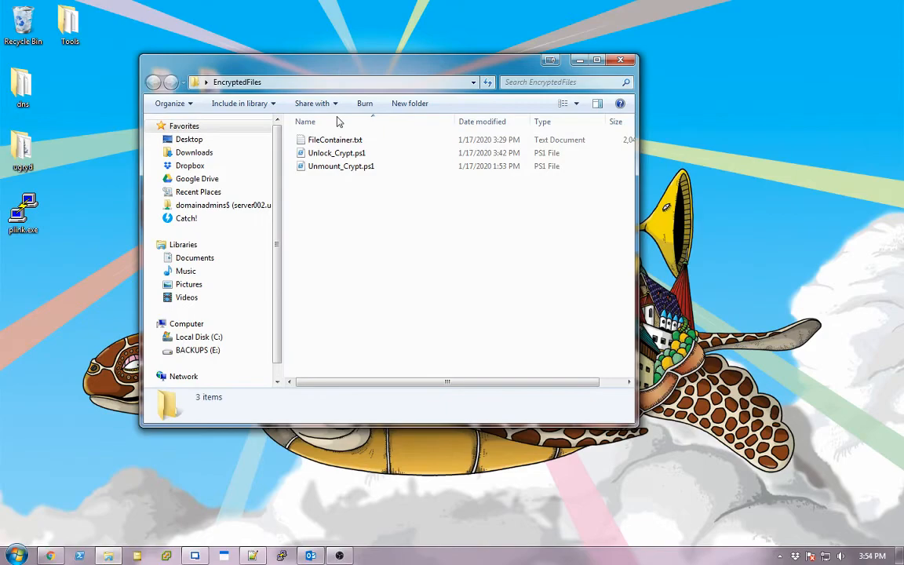
left_click(336, 152)
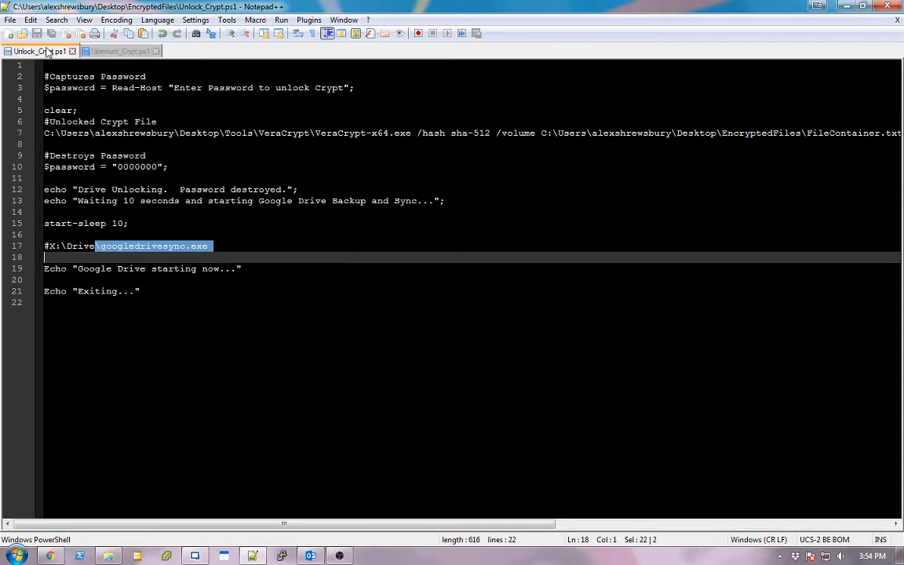
mouse_move(39, 50)
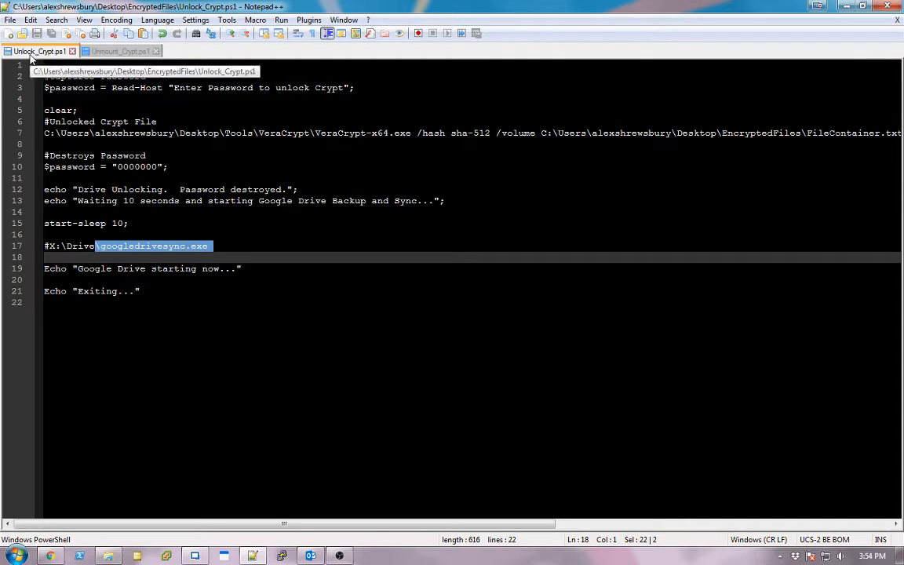
left_click(119, 51)
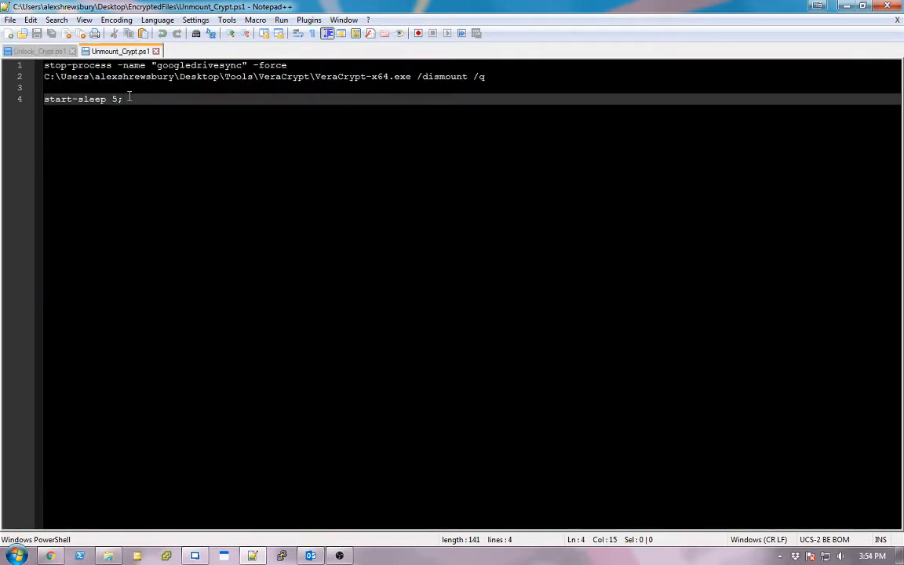
left_click(38, 50)
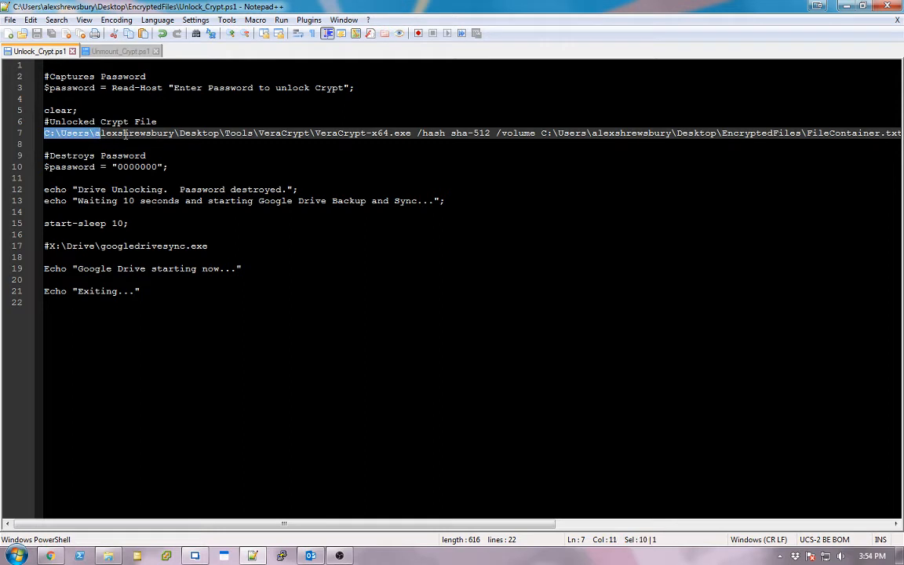
mouse_move(270, 125)
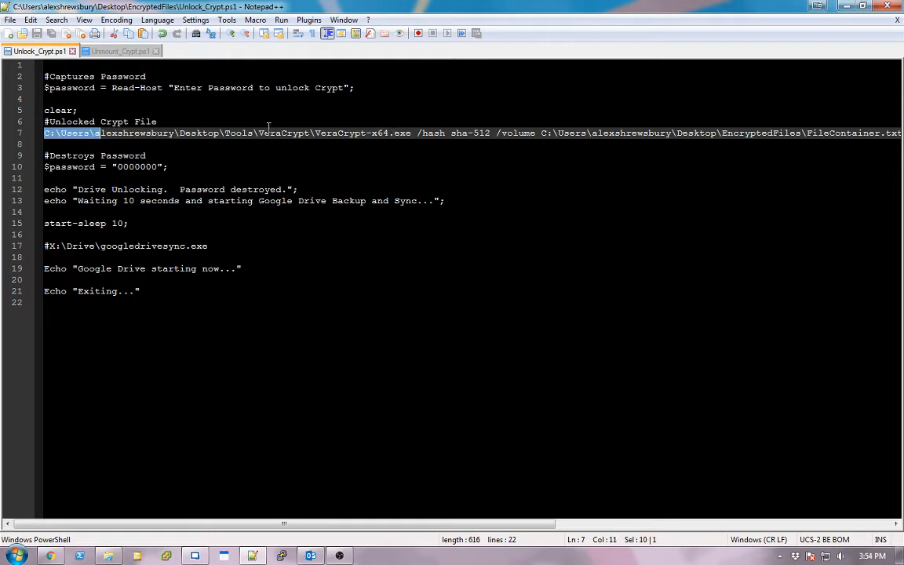
left_click(45, 132)
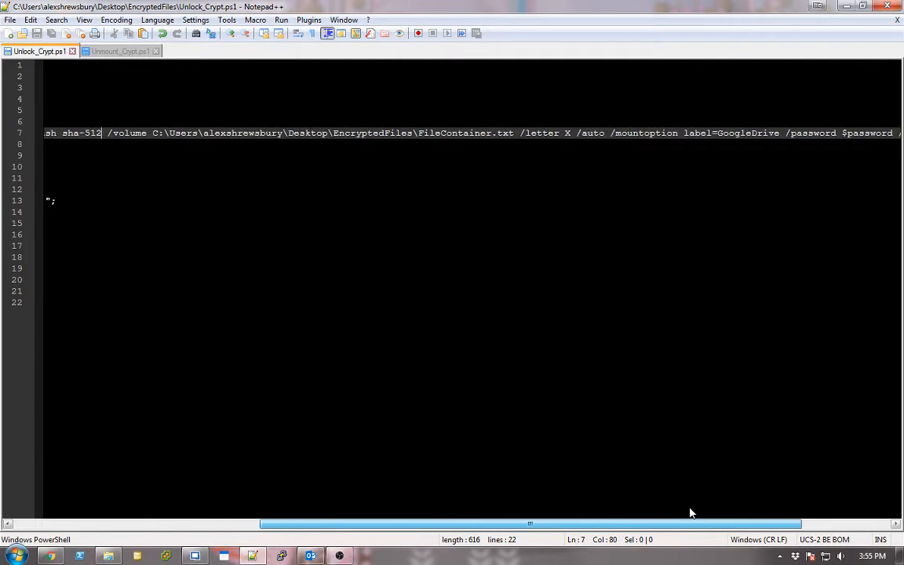
scroll("right", 3)
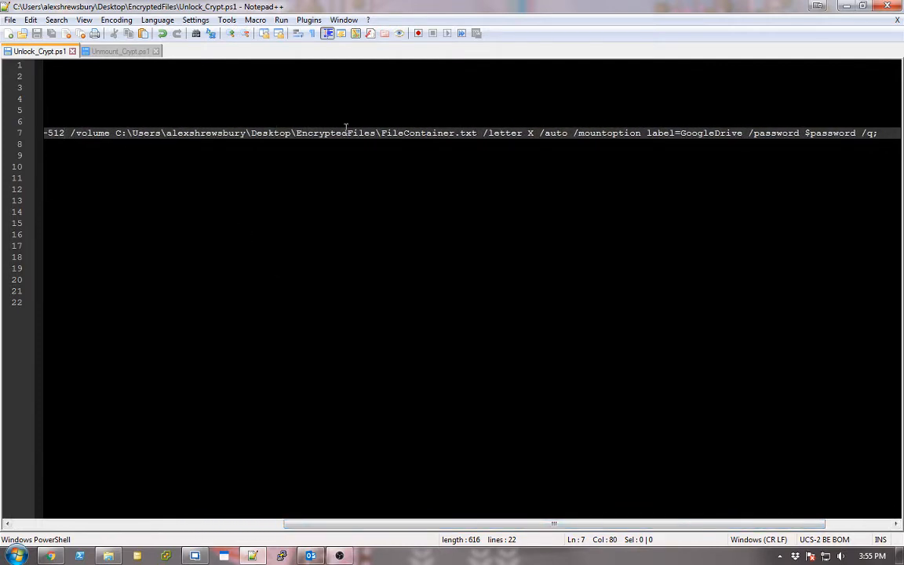
double_click(427, 132)
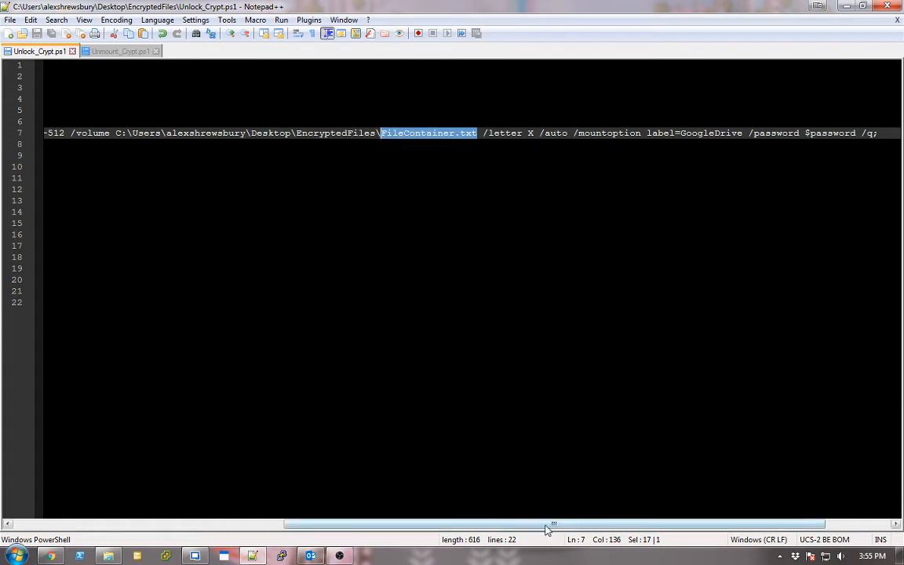
left_click_drag(549, 524, 620, 524)
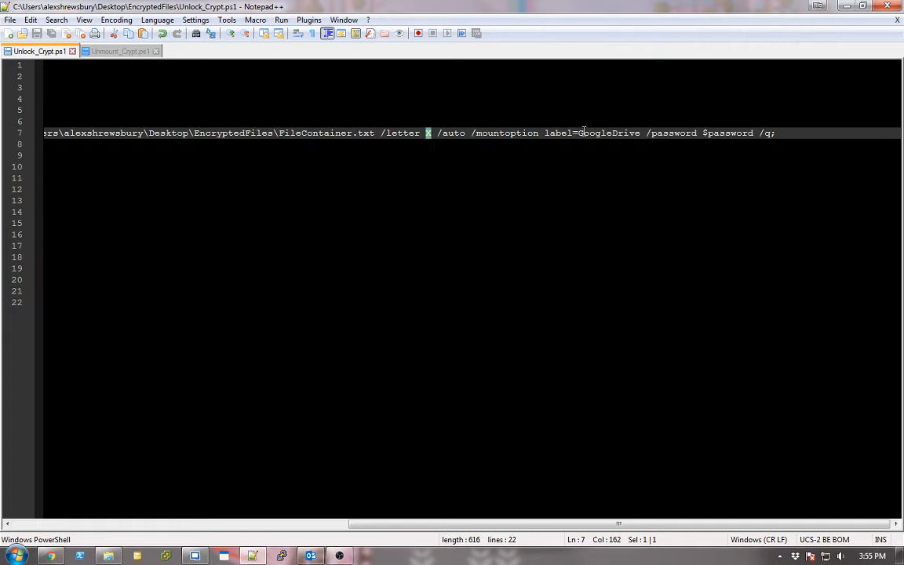
double_click(609, 132)
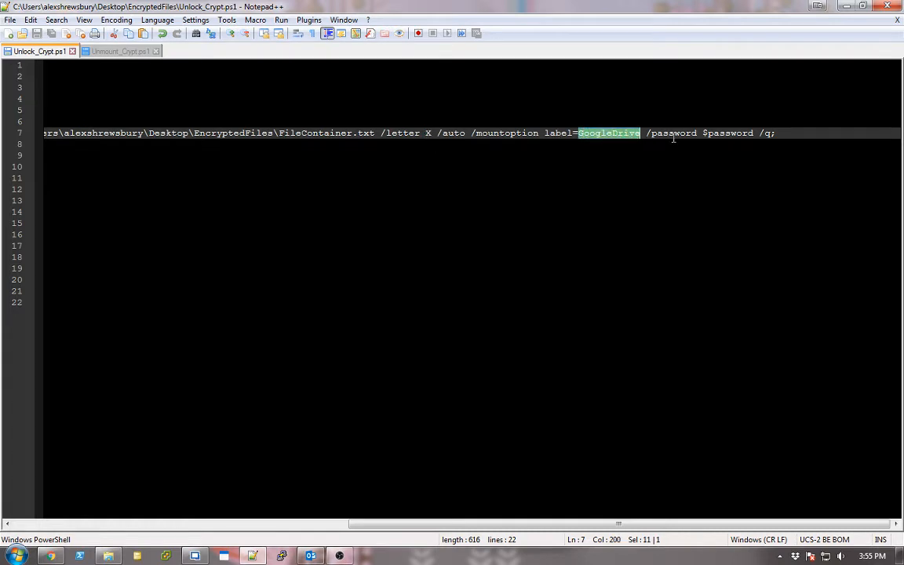
double_click(719, 132)
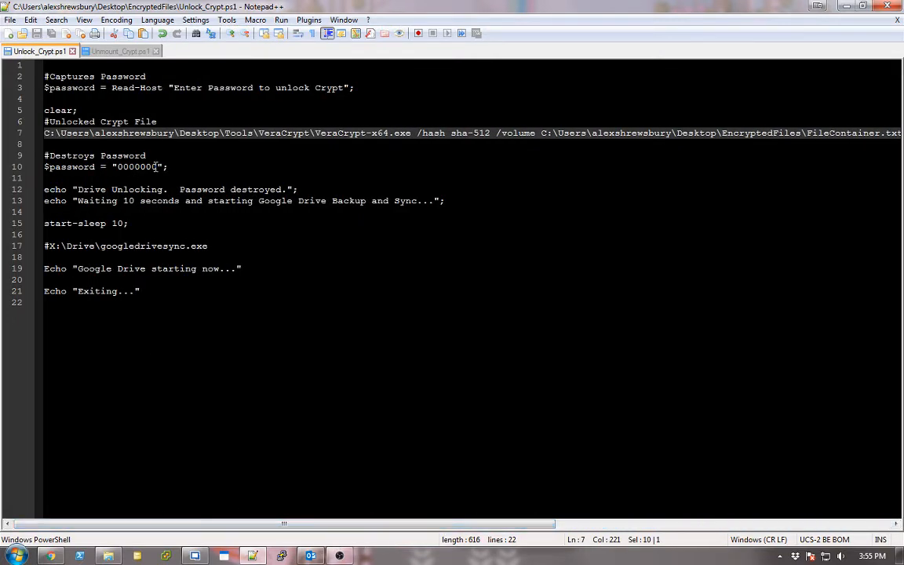
mouse_move(218, 382)
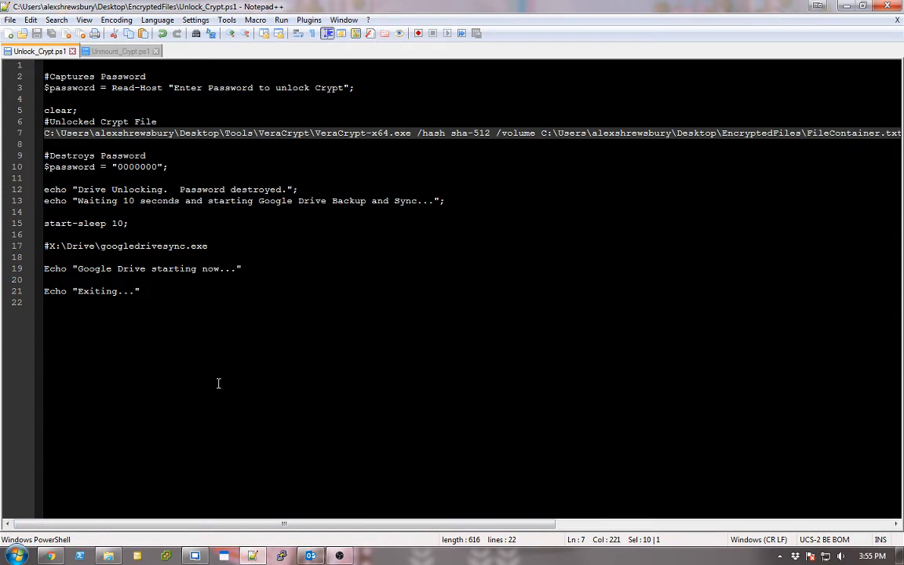
mouse_move(189, 157)
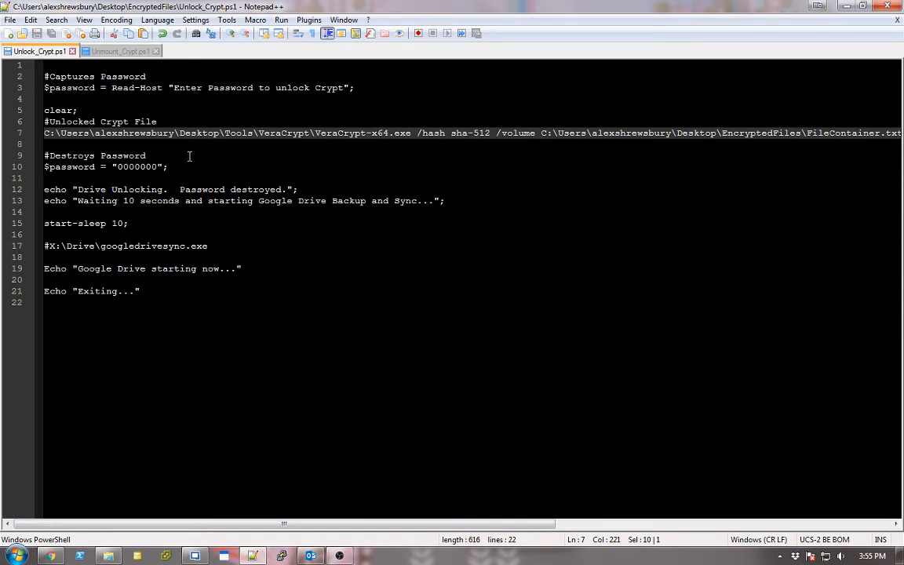
double_click(138, 166)
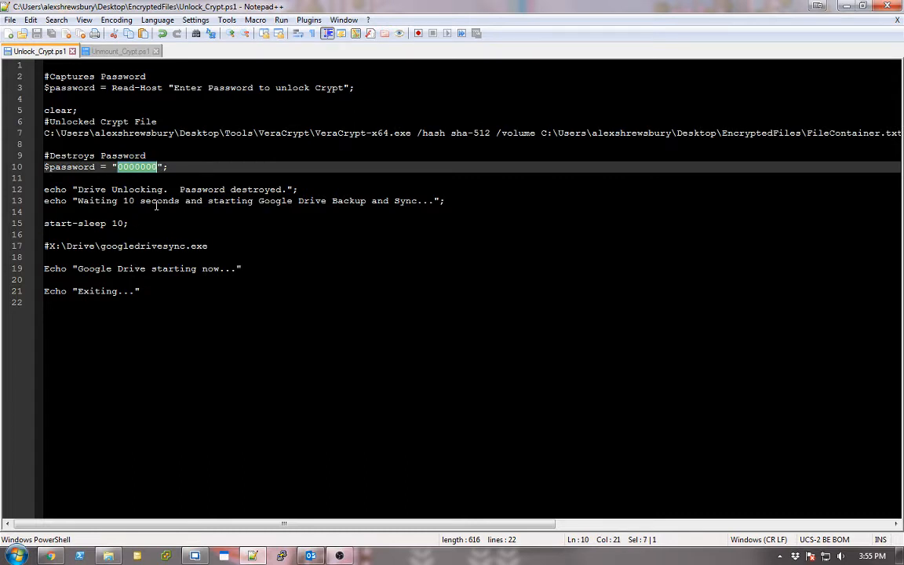
left_click(141, 201)
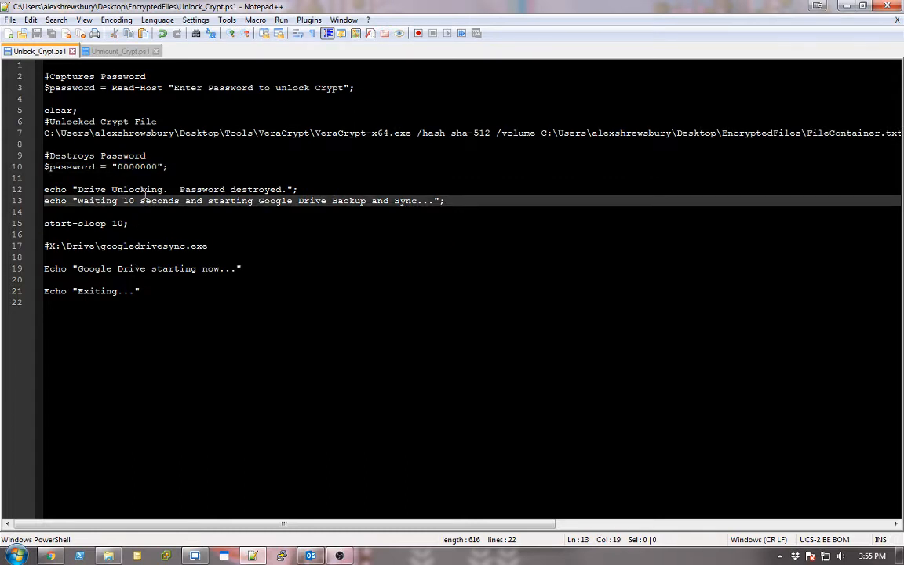
double_click(248, 188)
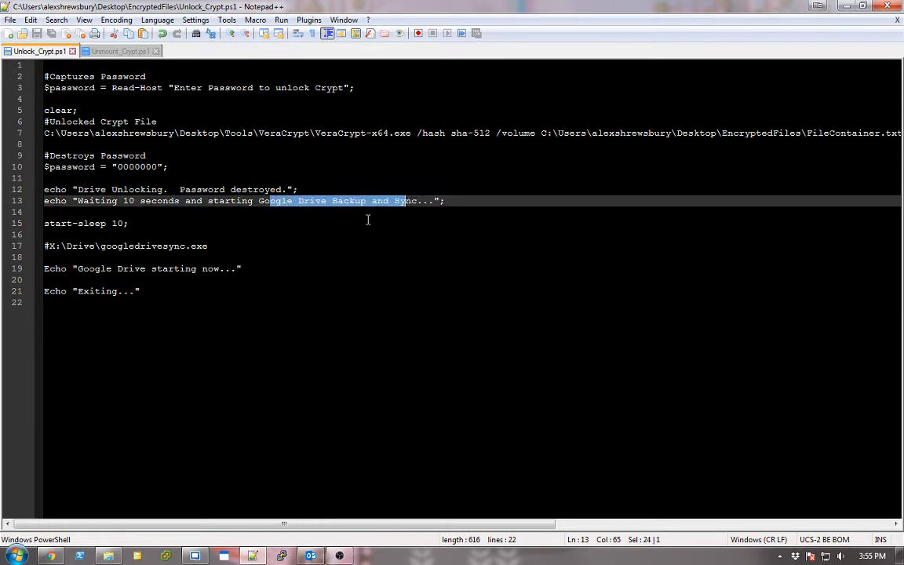
- Mark the ten-second sleep value and the googledrivesync.exe path on line 17, moving on to Unmount_Crypt.ps1
left_click(47, 245)
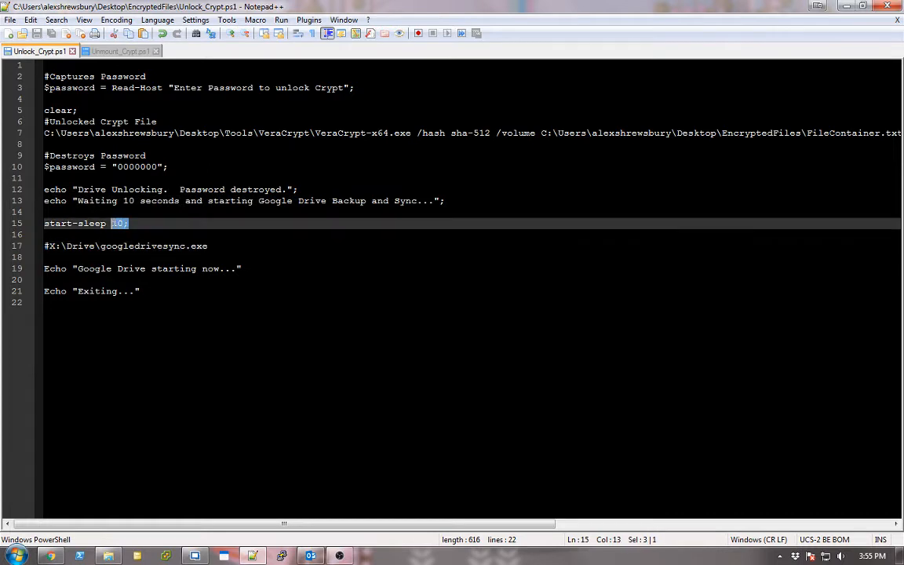
left_click(51, 244)
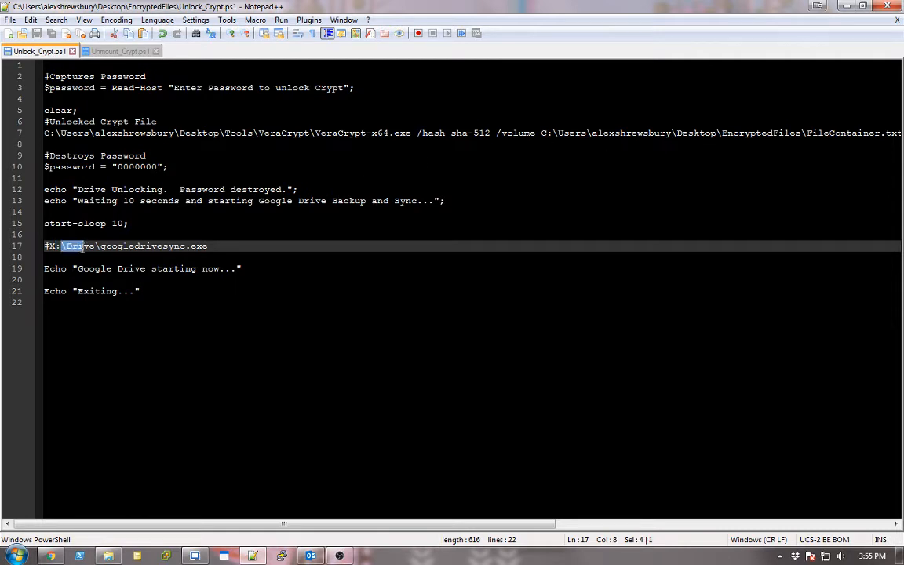
left_click_drag(72, 245, 210, 245)
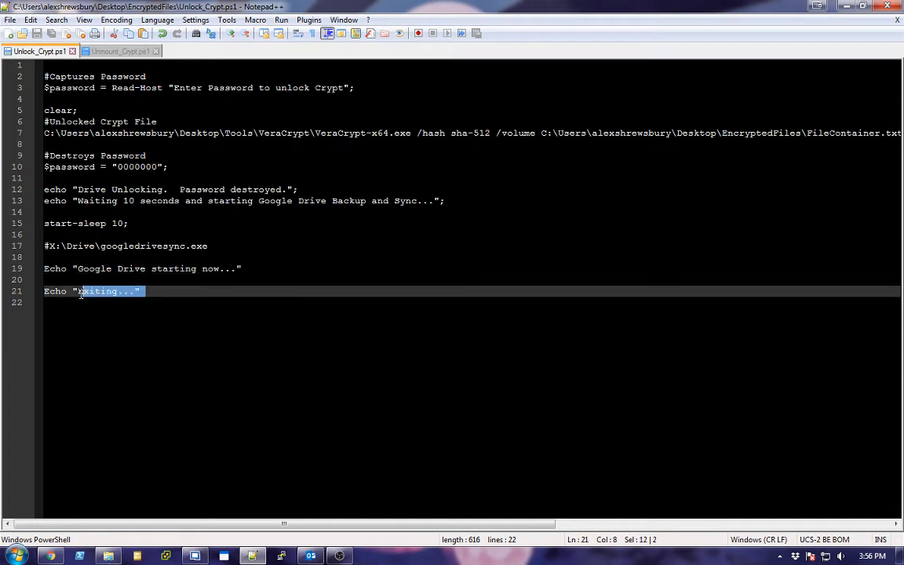
left_click(119, 50)
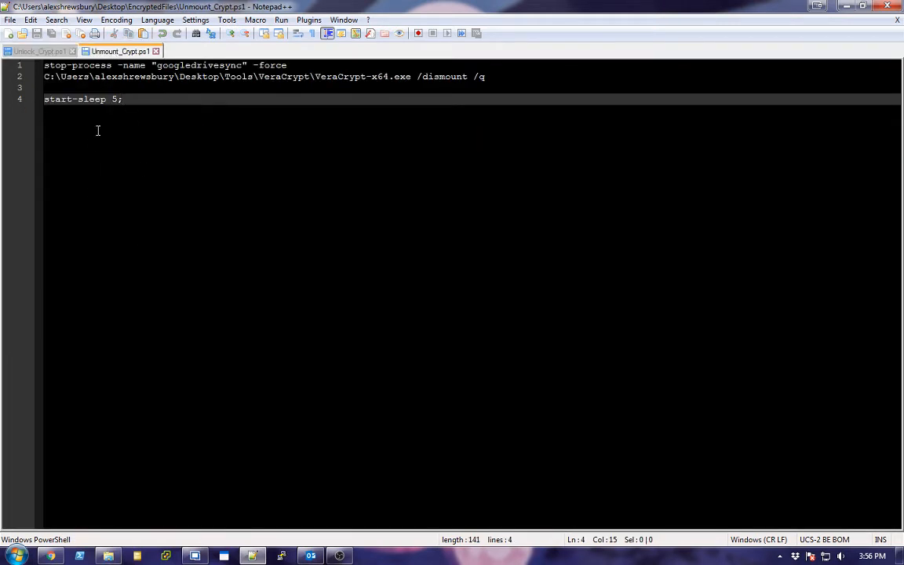
double_click(81, 66)
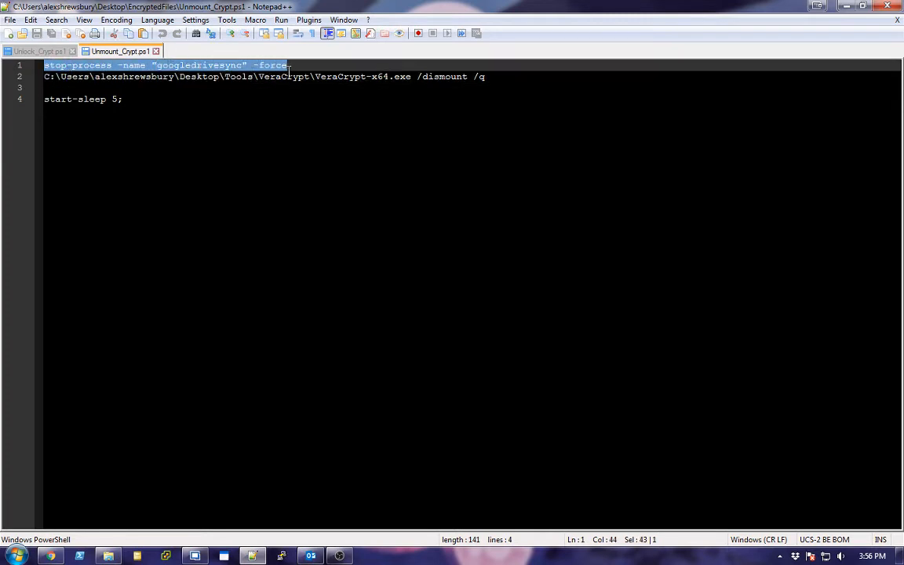
mouse_move(220, 75)
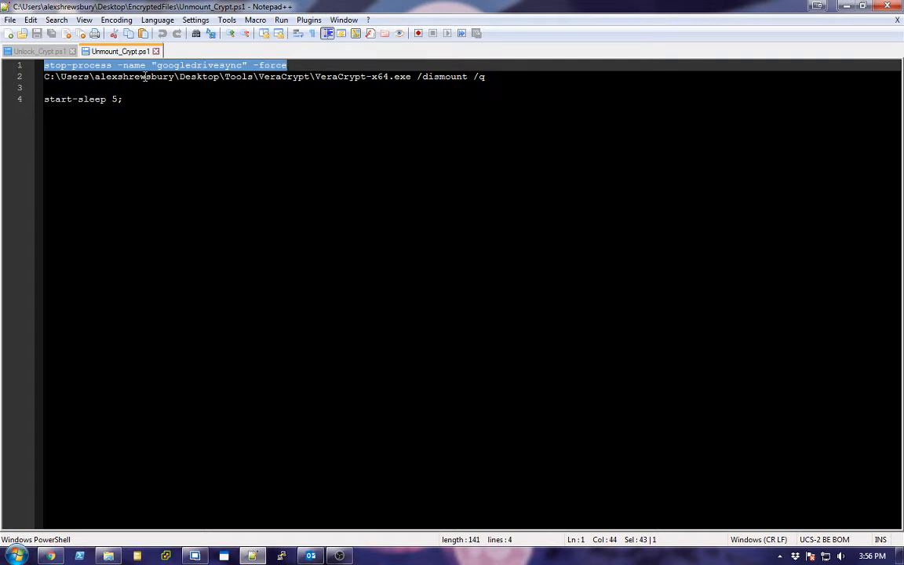
mouse_move(480, 76)
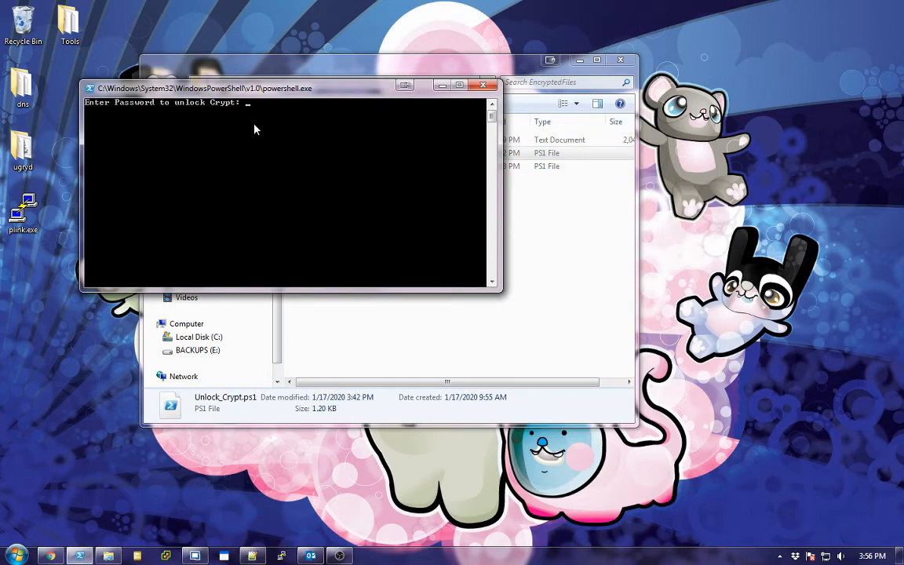
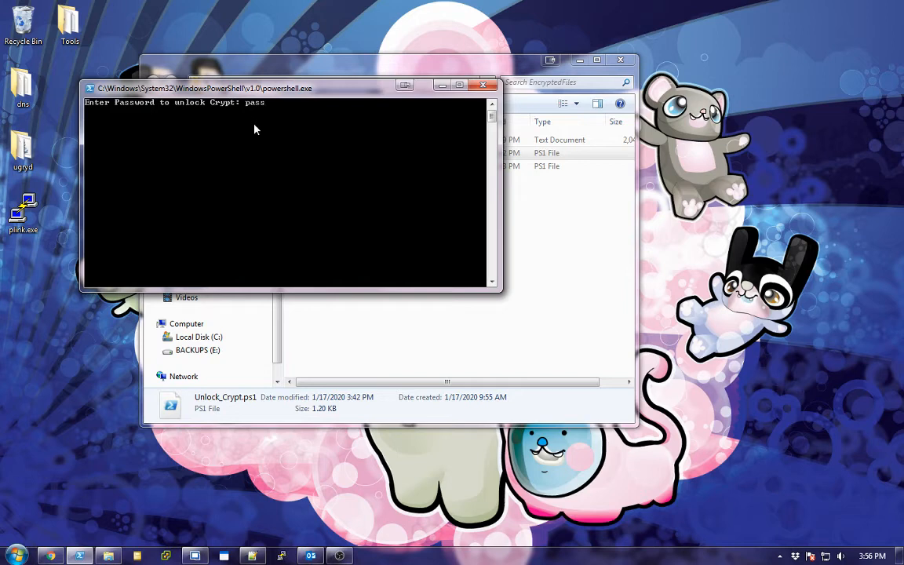
key("Return")
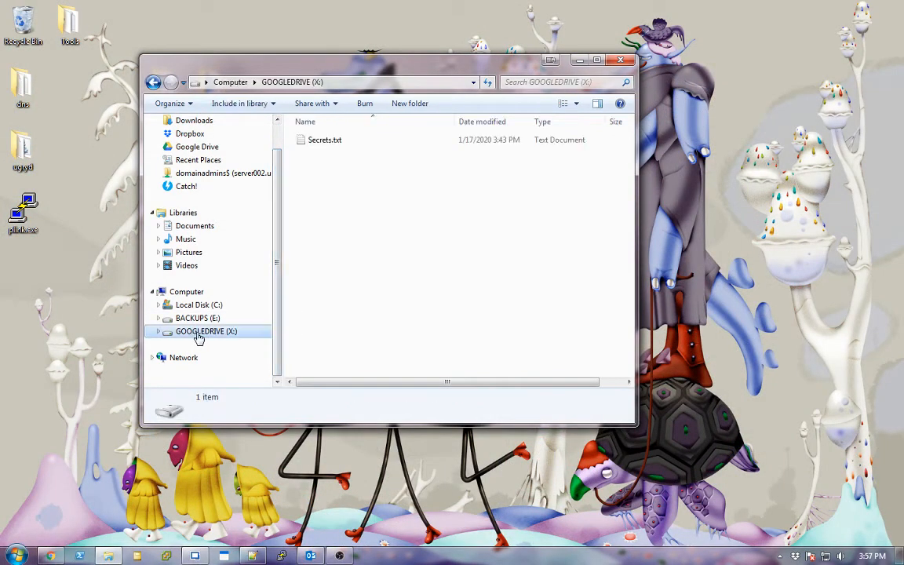
mouse_move(228, 338)
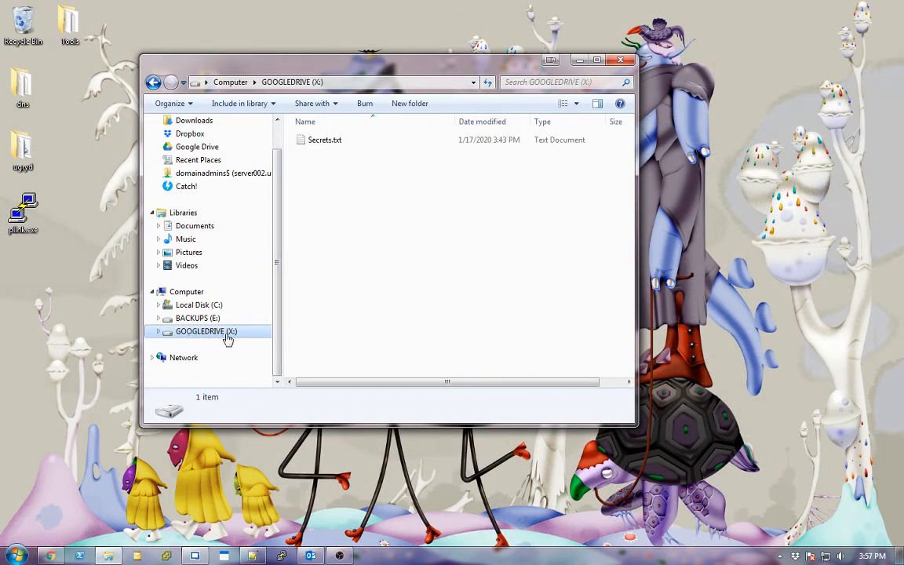
- View the empty Secrets.txt on the mounted GOOGLEDRIVE (X:) drive and close it
left_click(324, 140)
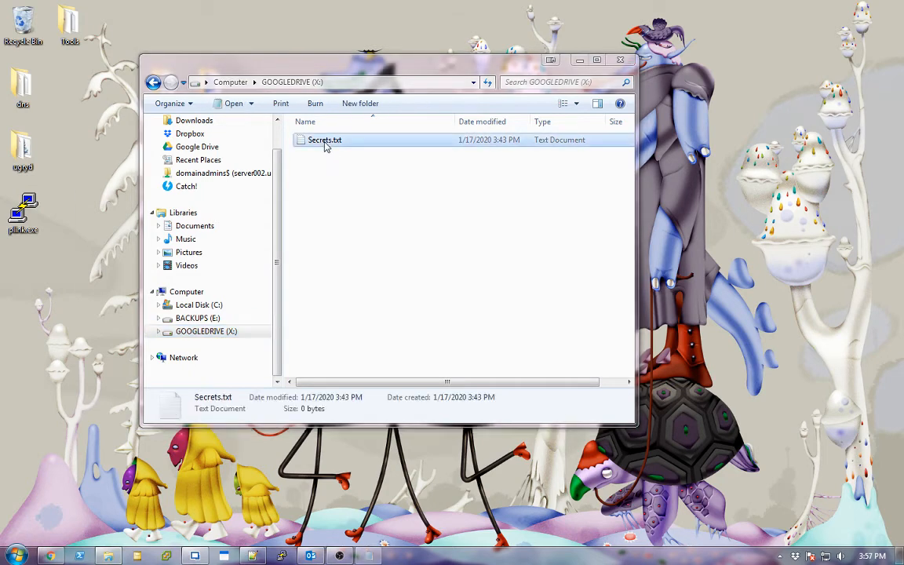
double_click(325, 140)
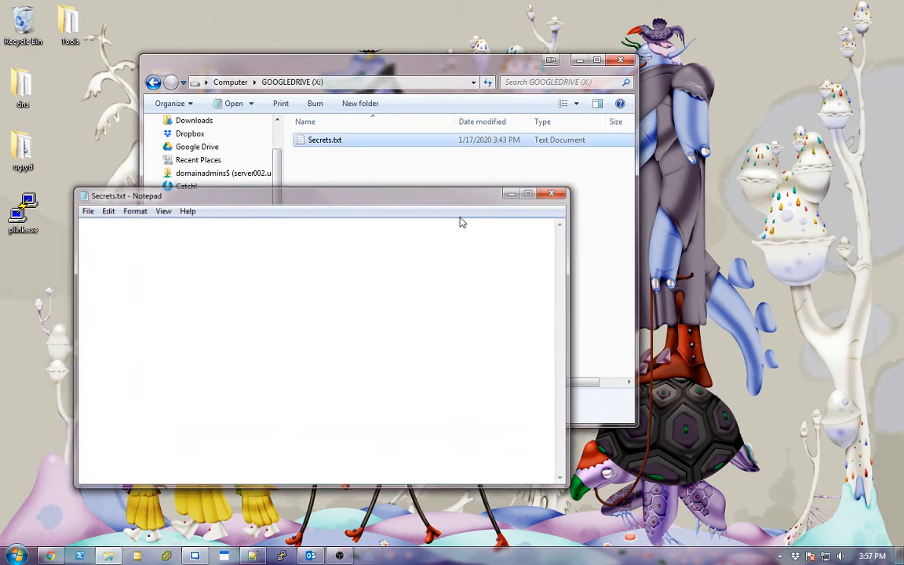
left_click(552, 194)
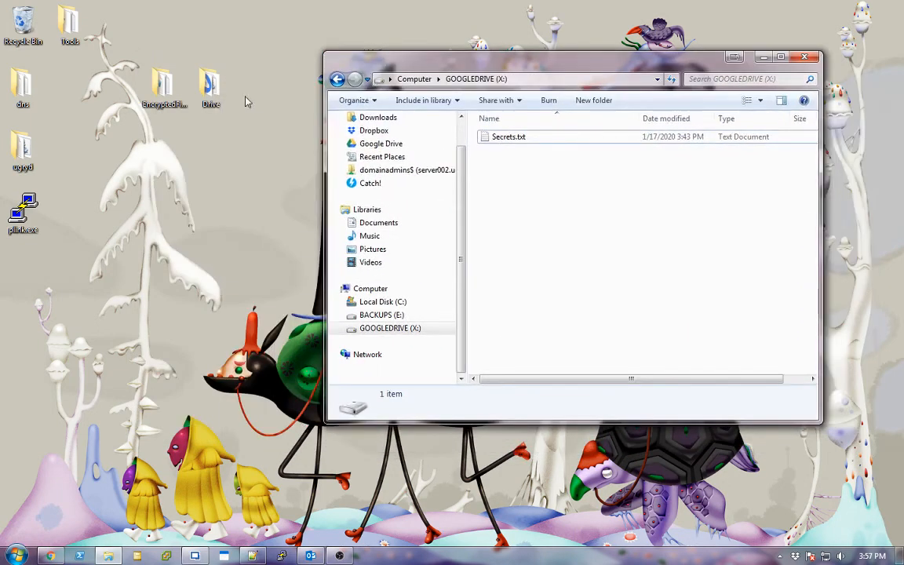
- Reposition the drive window toward the screen centre so the EncryptedFiles folder is reachable
left_click_drag(210, 85, 521, 185)
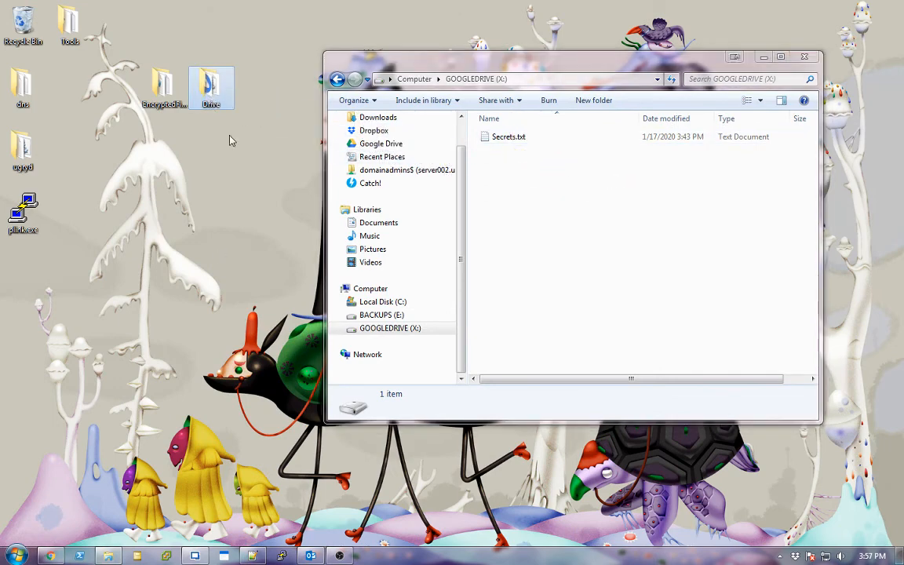
mouse_move(550, 176)
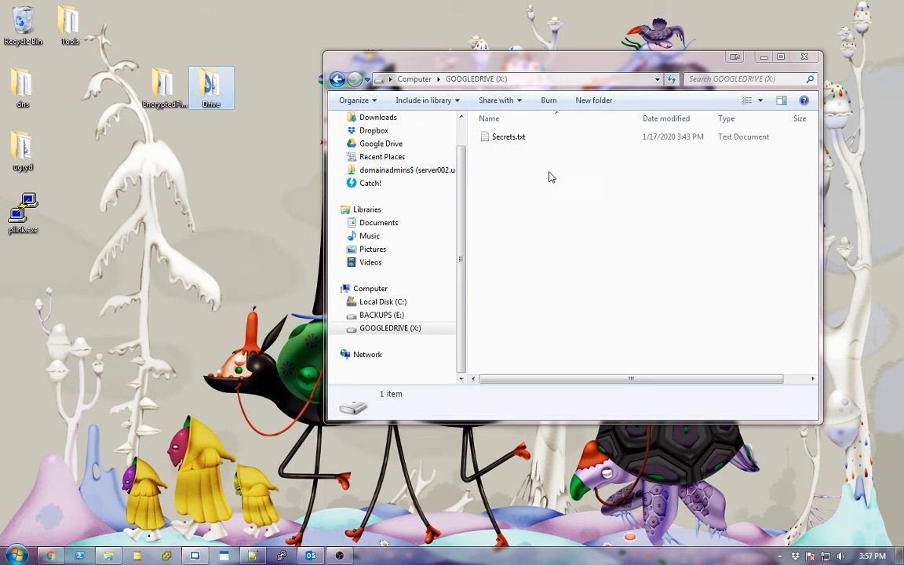
mouse_move(627, 221)
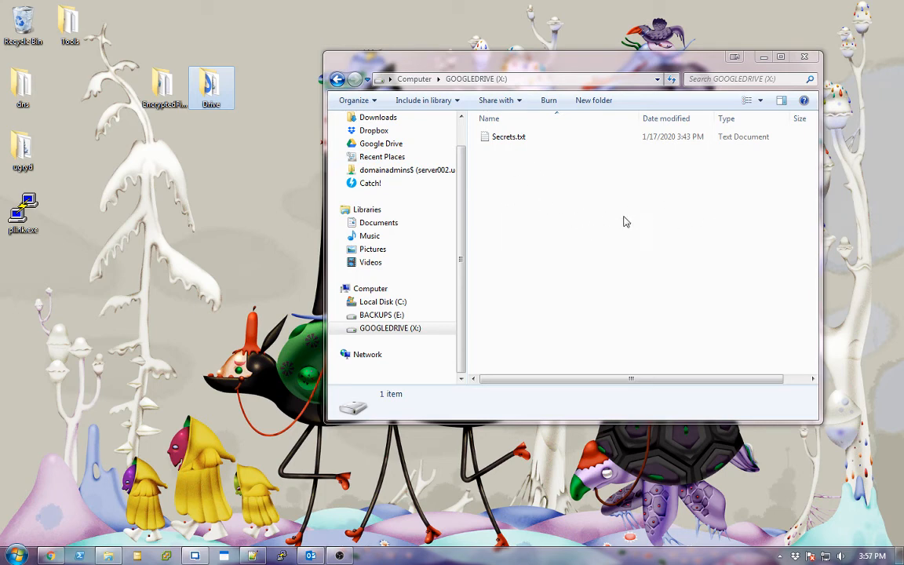
mouse_move(360, 122)
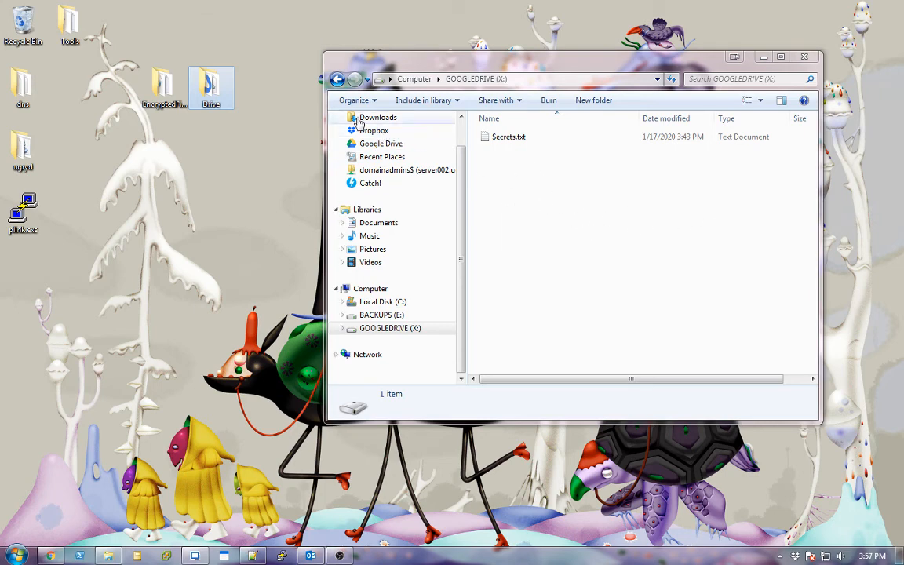
mouse_move(245, 135)
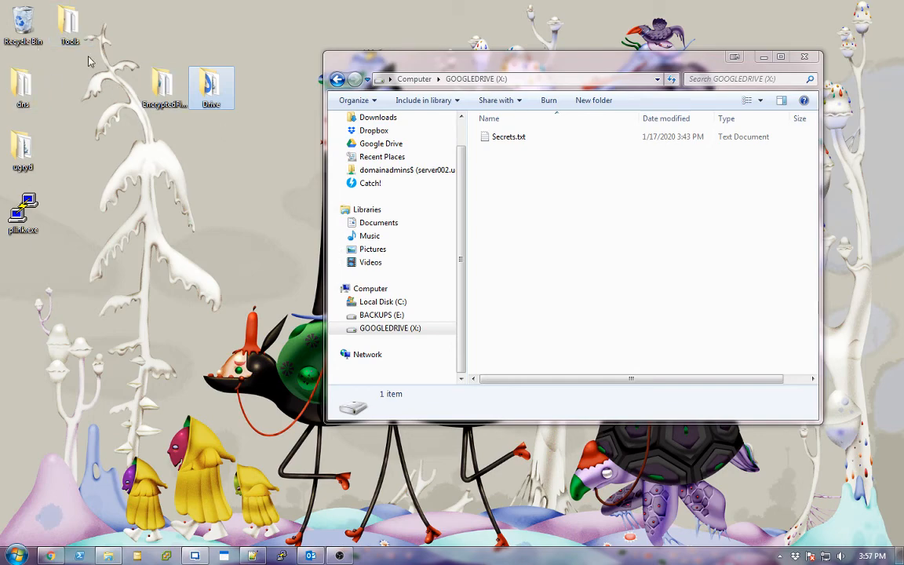
left_click_drag(572, 56, 503, 44)
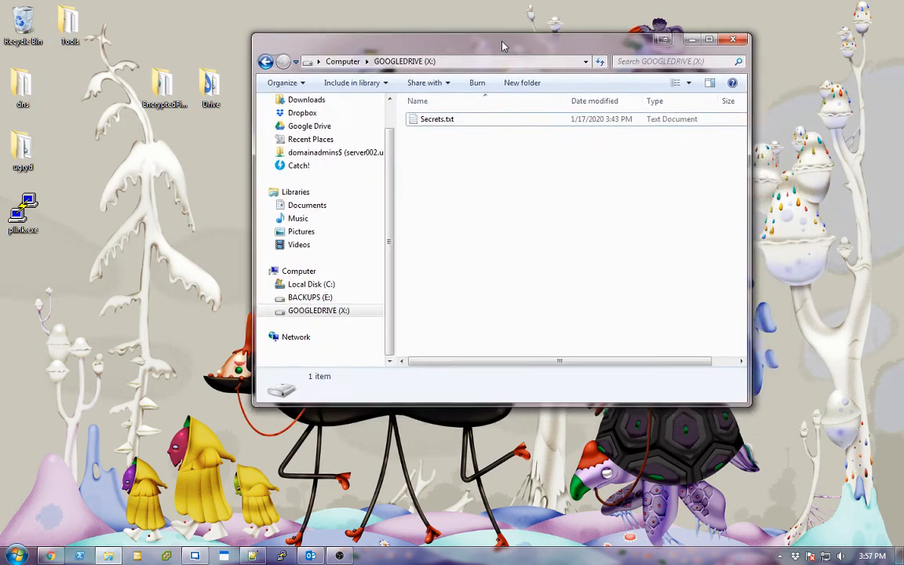
left_click_drag(503, 44, 486, 29)
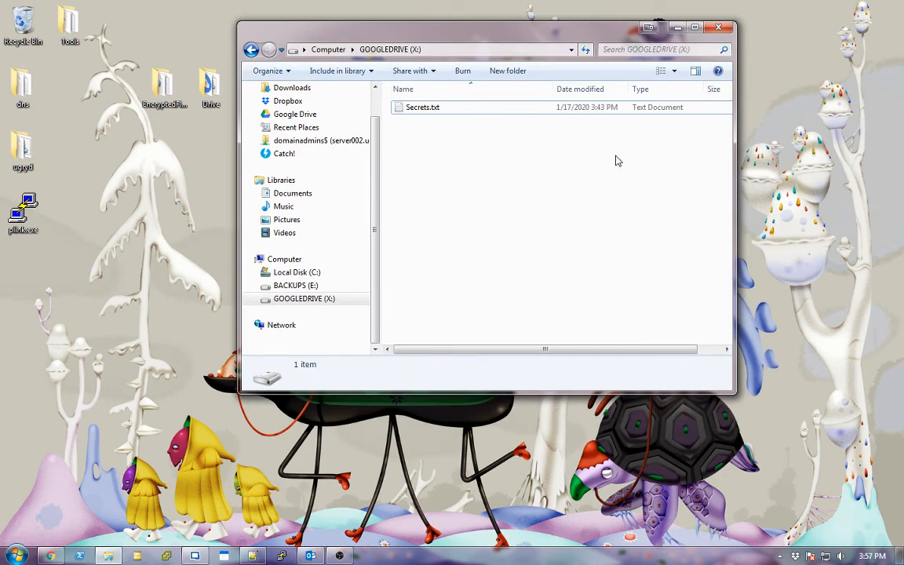
mouse_move(297, 127)
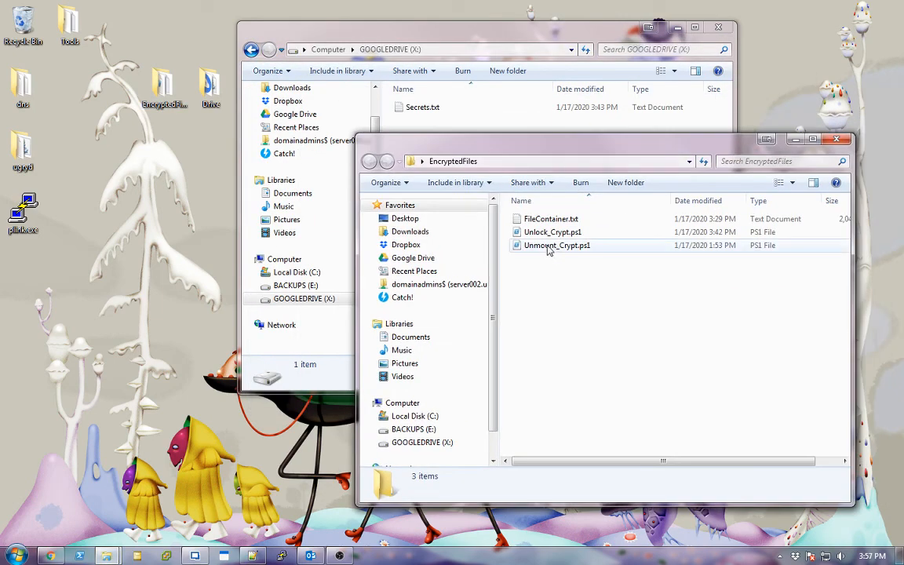
- Run Unmount_Crypt.ps1 so GOOGLEDRIVE (X:) disappears, then show its code in a shrunken Notepad++ window
double_click(557, 244)
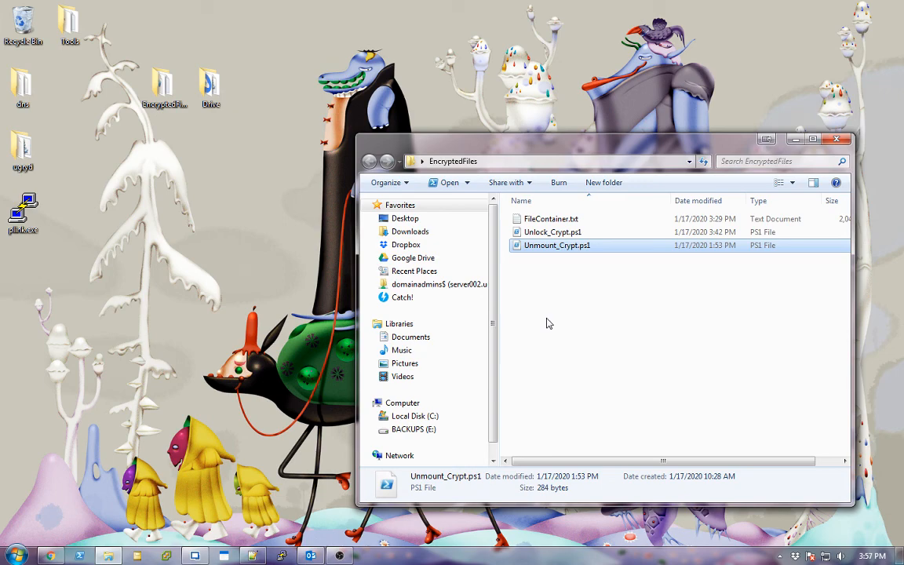
mouse_move(257, 537)
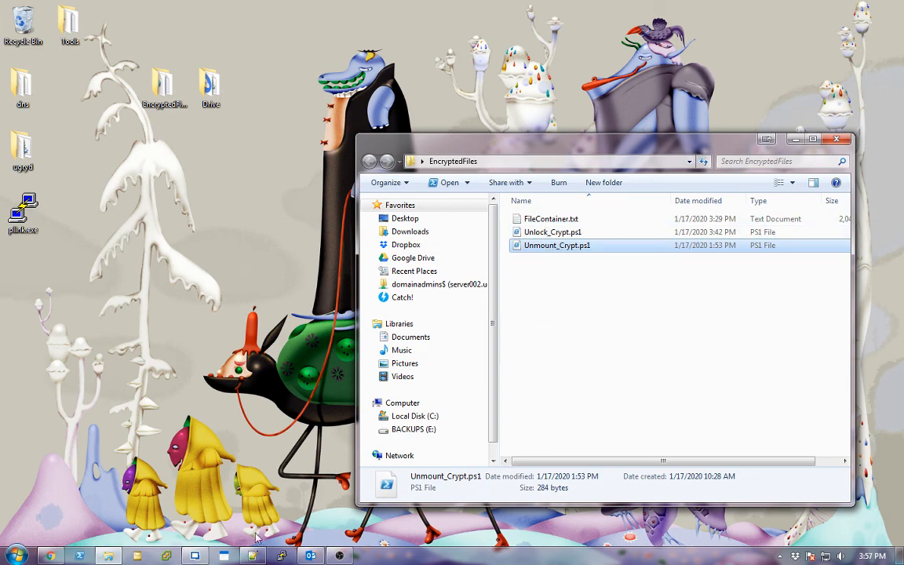
double_click(558, 245)
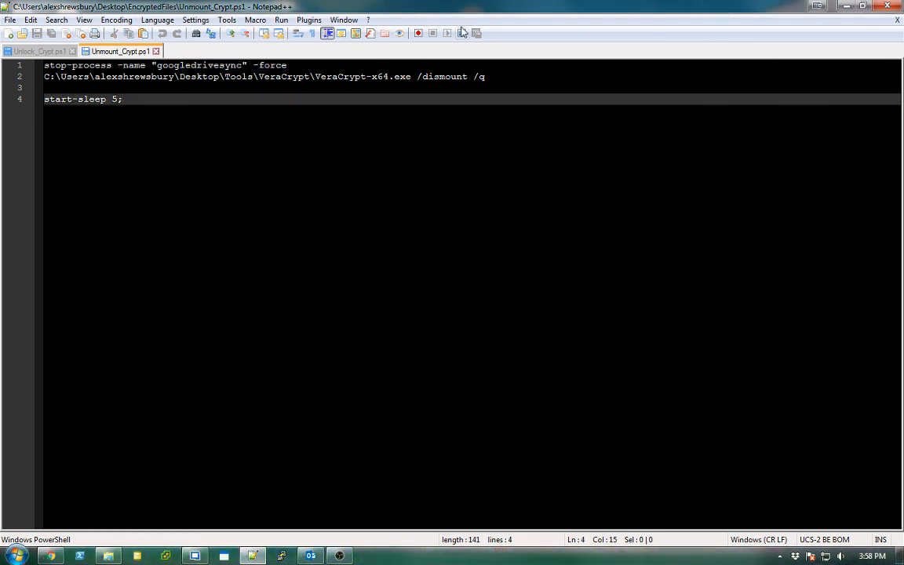
left_click(846, 7)
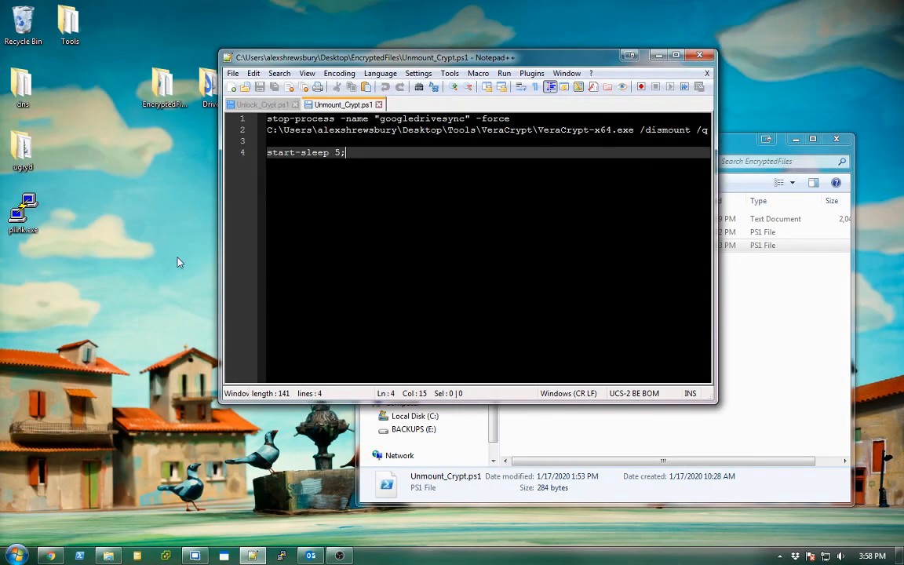